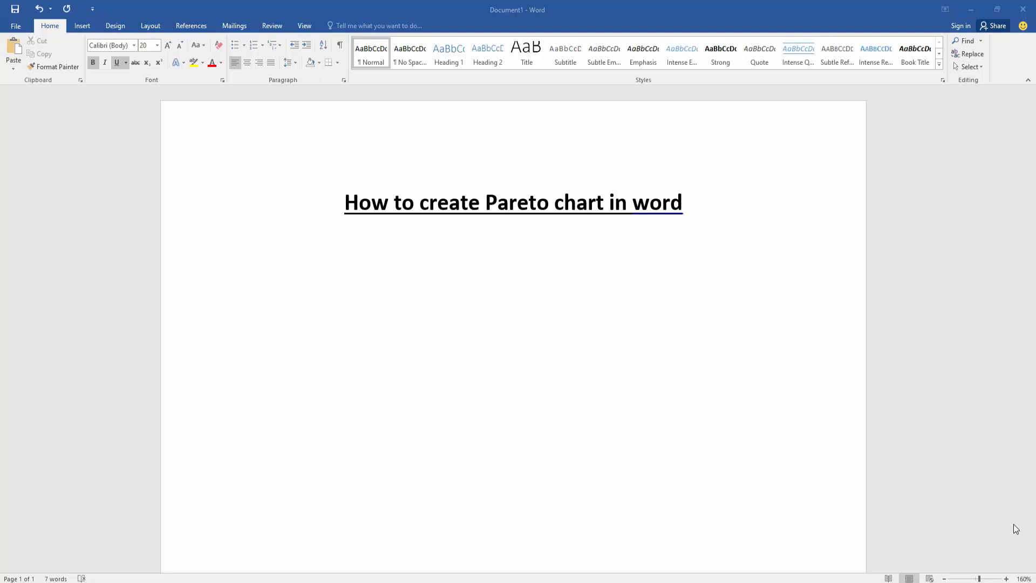
mouse_move(371, 286)
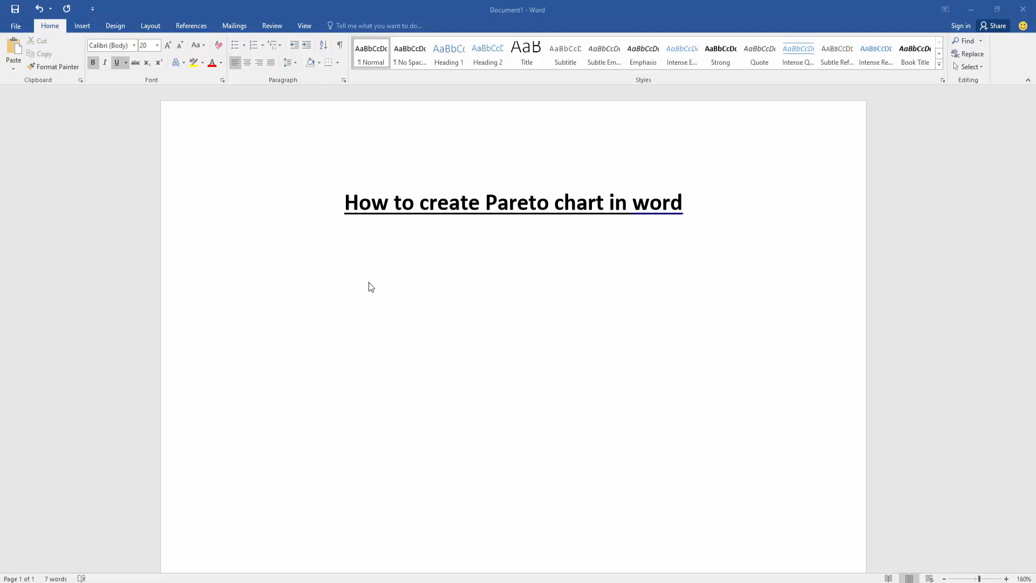
Insert a Pareto chart from the Histogram chart family below the title.
left_click(82, 26)
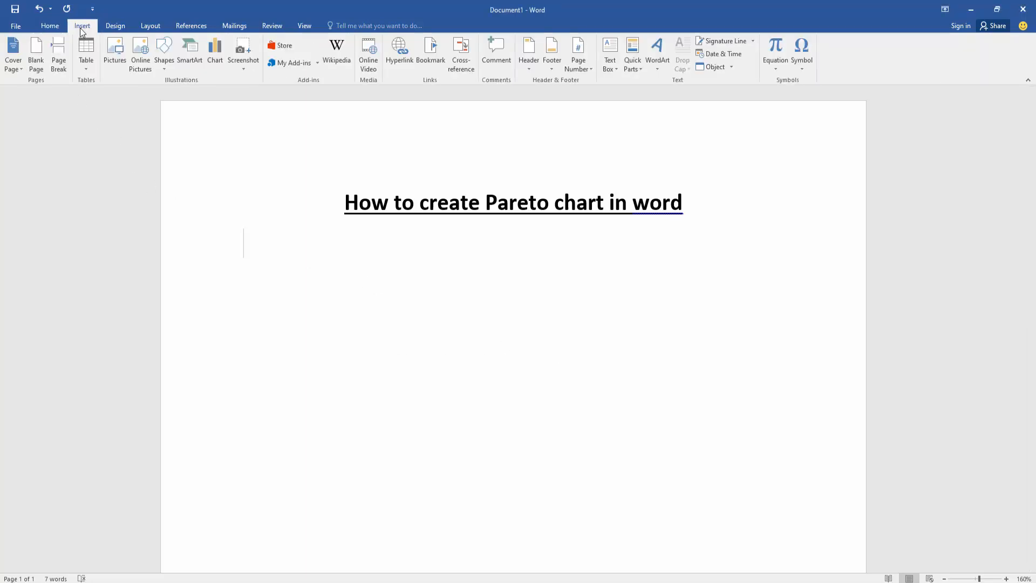
left_click(215, 47)
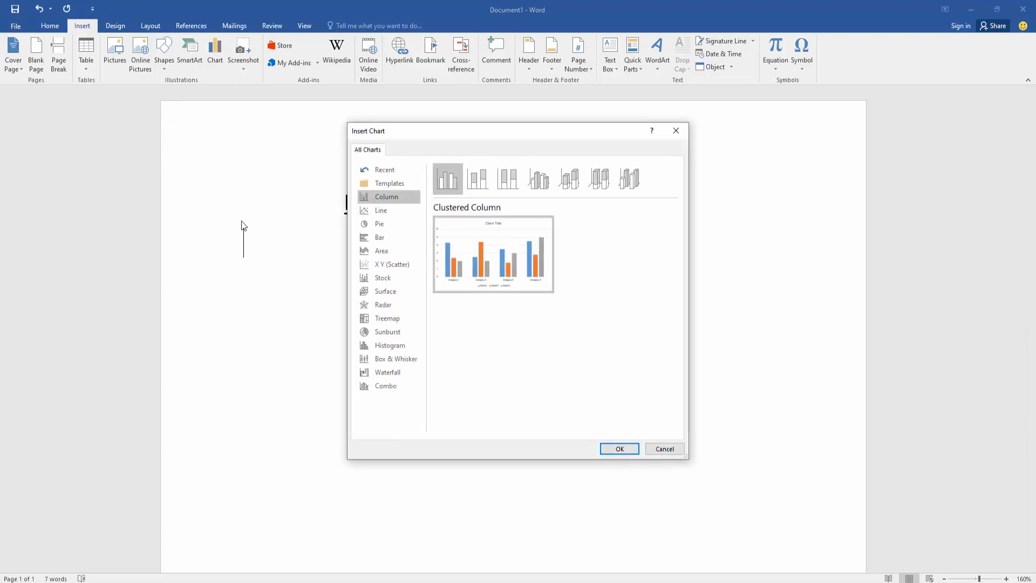
mouse_move(315, 355)
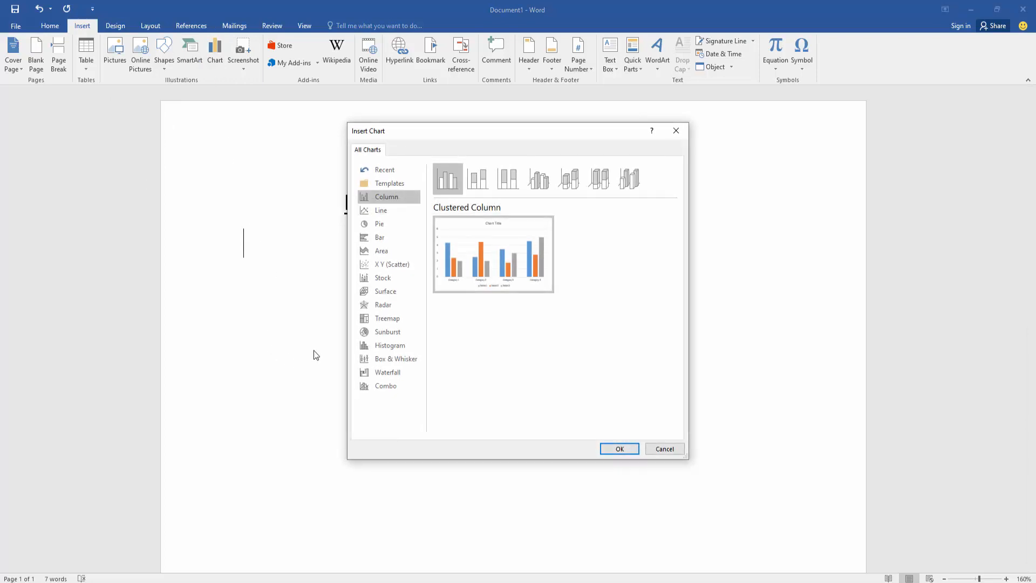
left_click(389, 344)
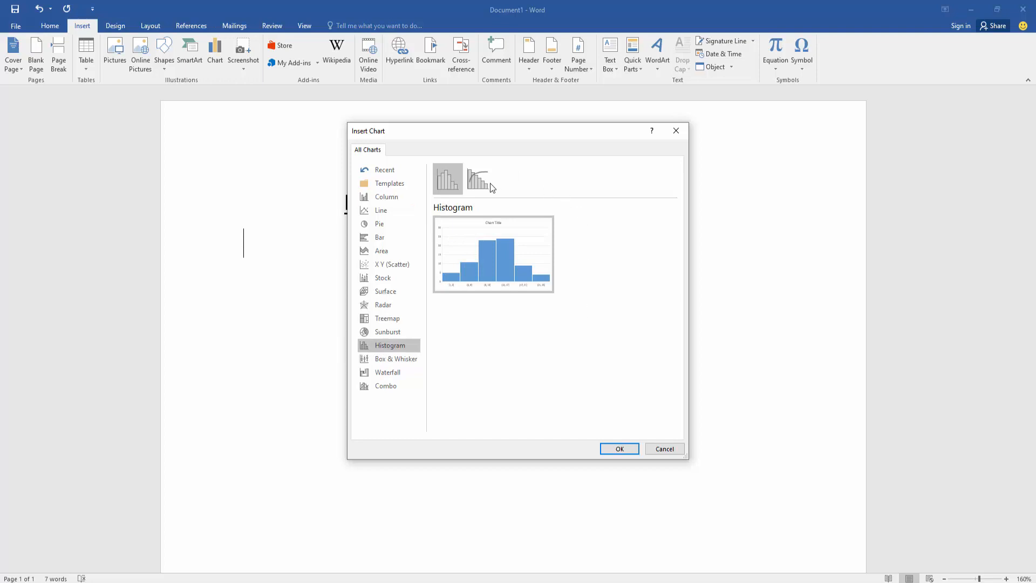
left_click(476, 179)
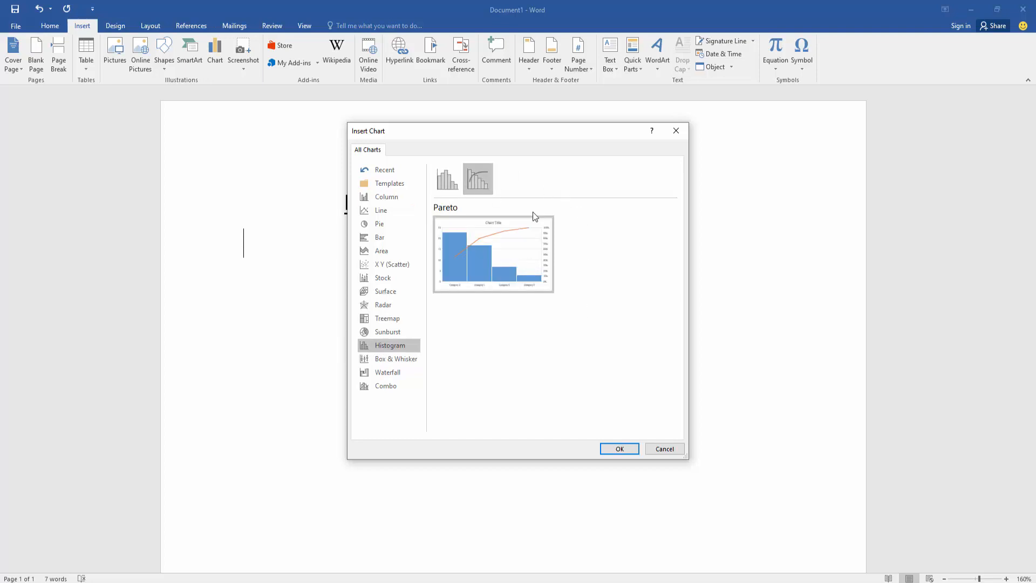
left_click(619, 448)
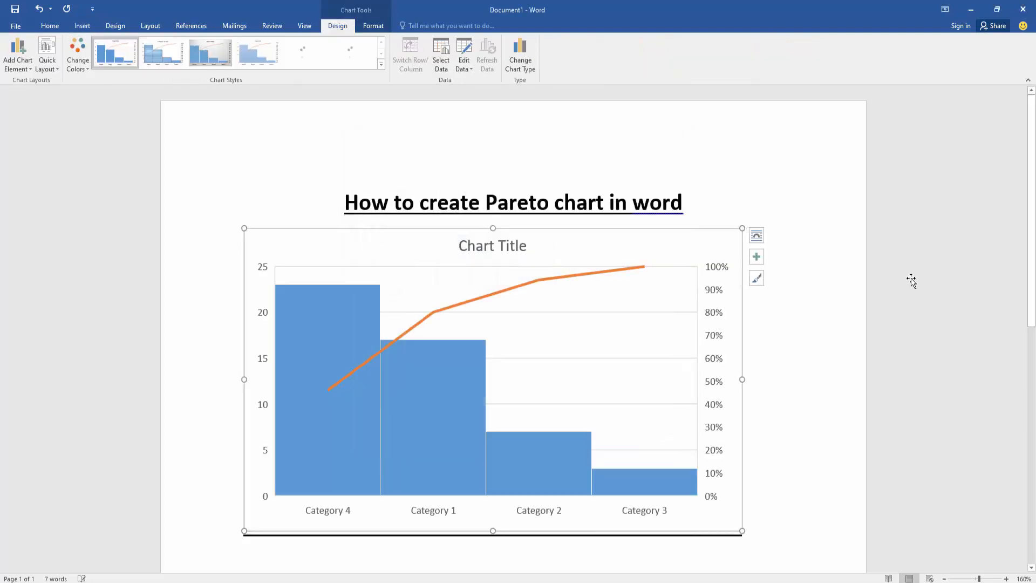
Close the chart data sheet and apply the dark chart style.
left_click(464, 53)
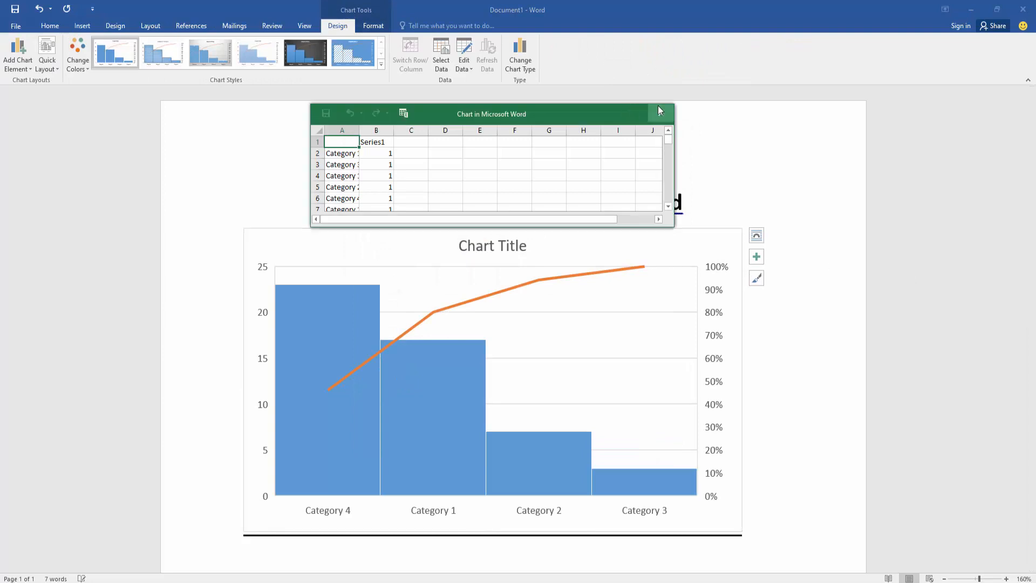
left_click(667, 111)
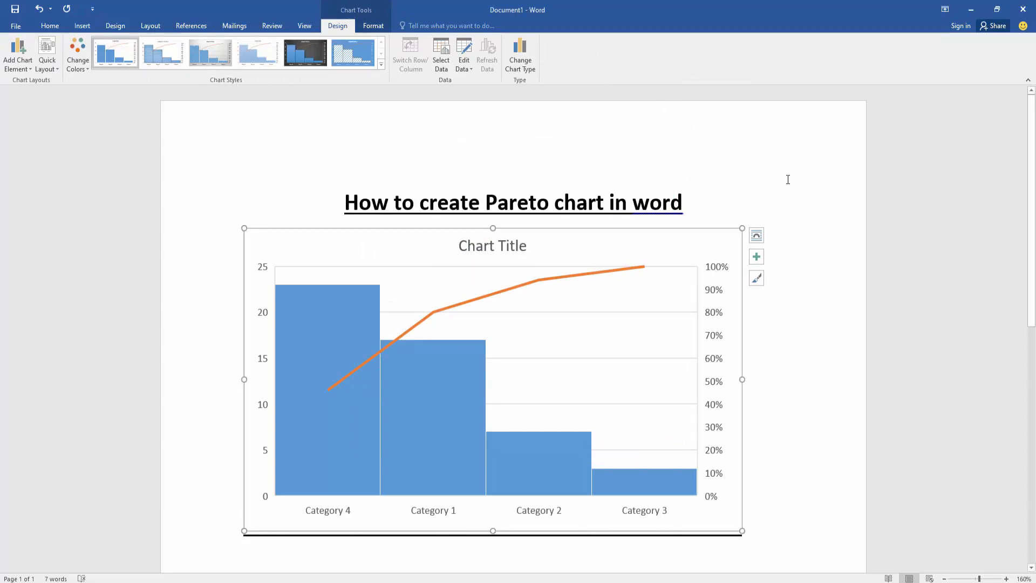
mouse_move(707, 232)
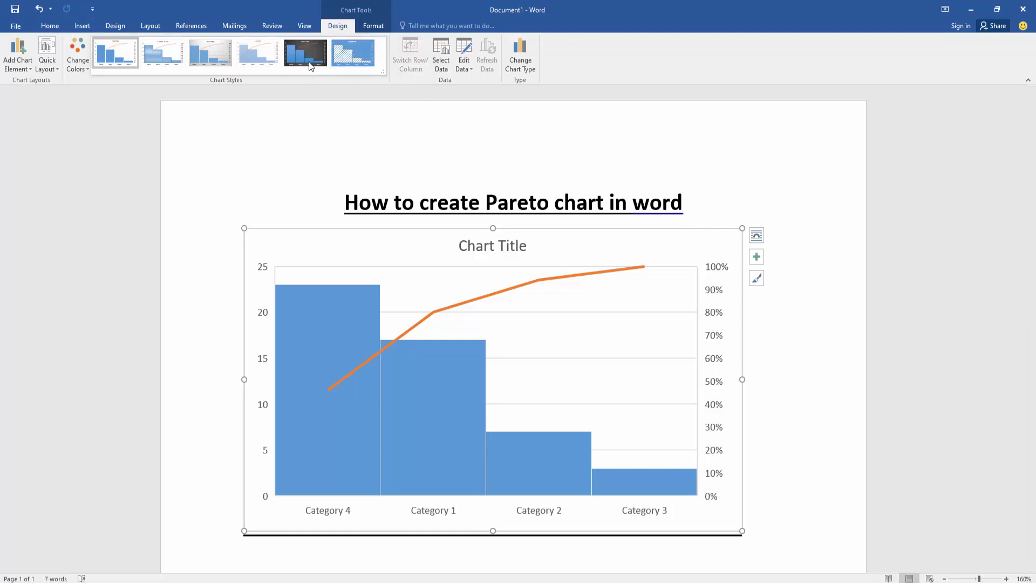
left_click(304, 53)
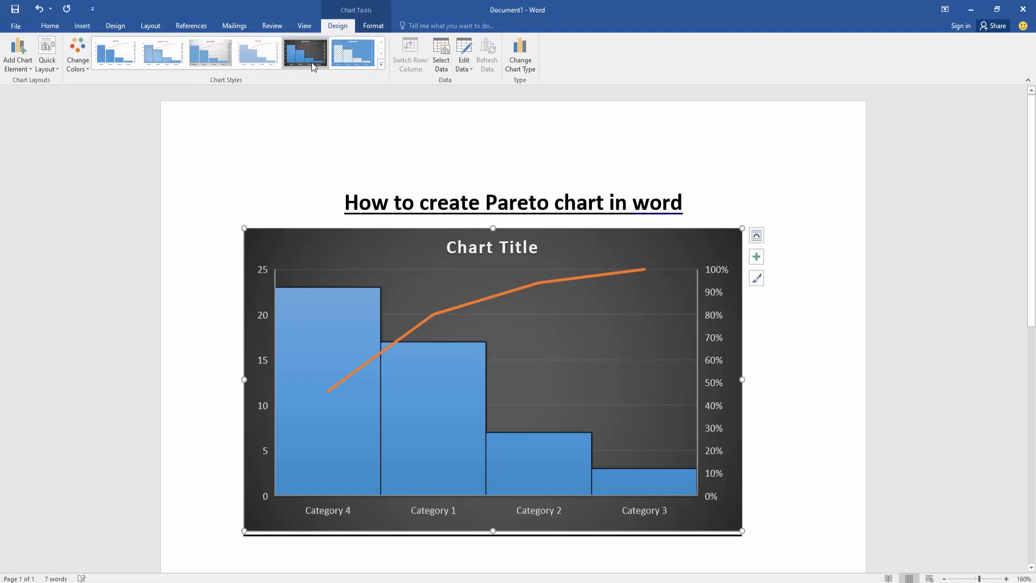
Recolour the Pareto chart with the orange monochromatic colour palette.
left_click(77, 54)
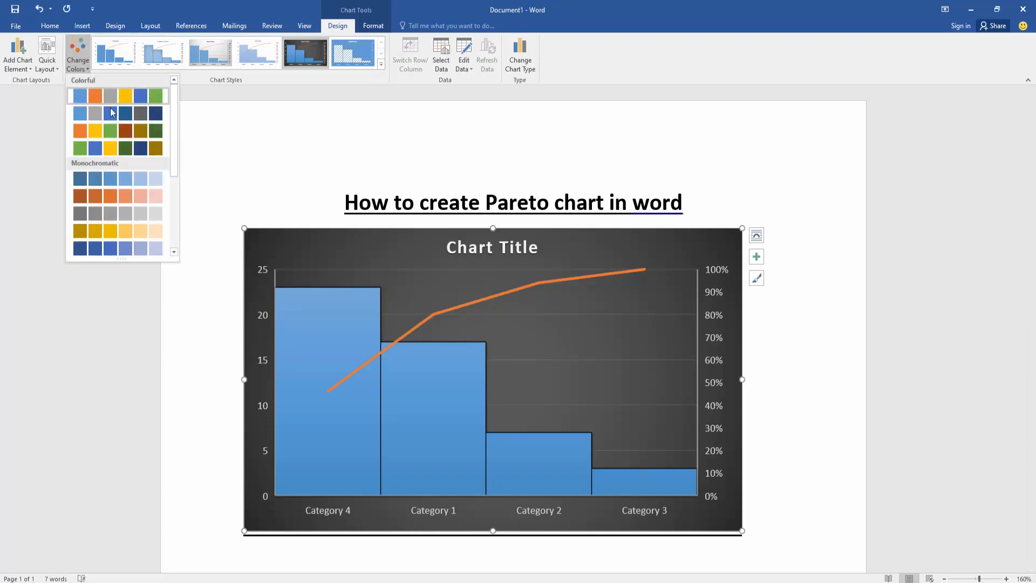
left_click(79, 148)
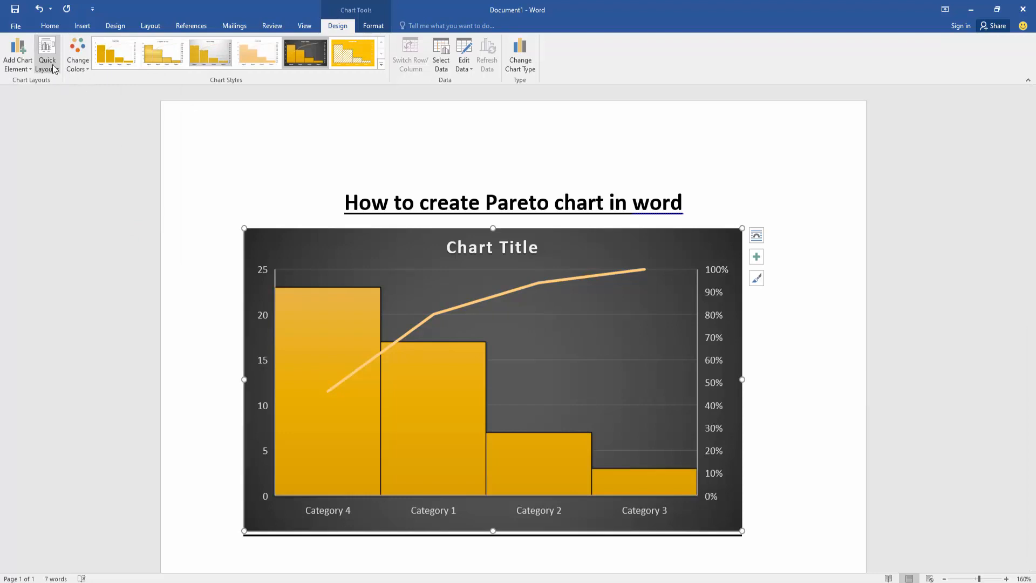
Apply the quick layout with in-bar data labels and a horizontal axis title.
left_click(47, 54)
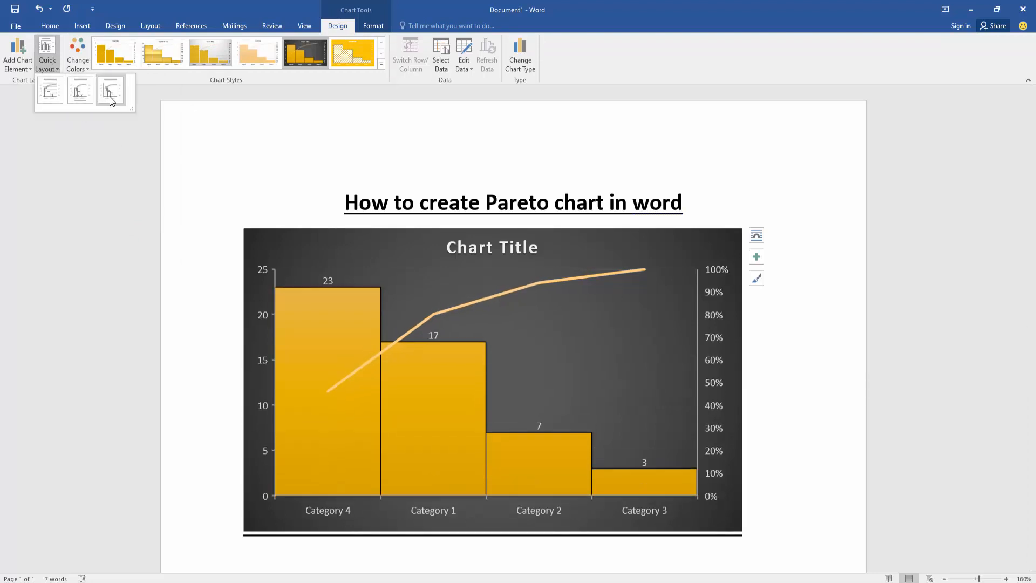
left_click(110, 91)
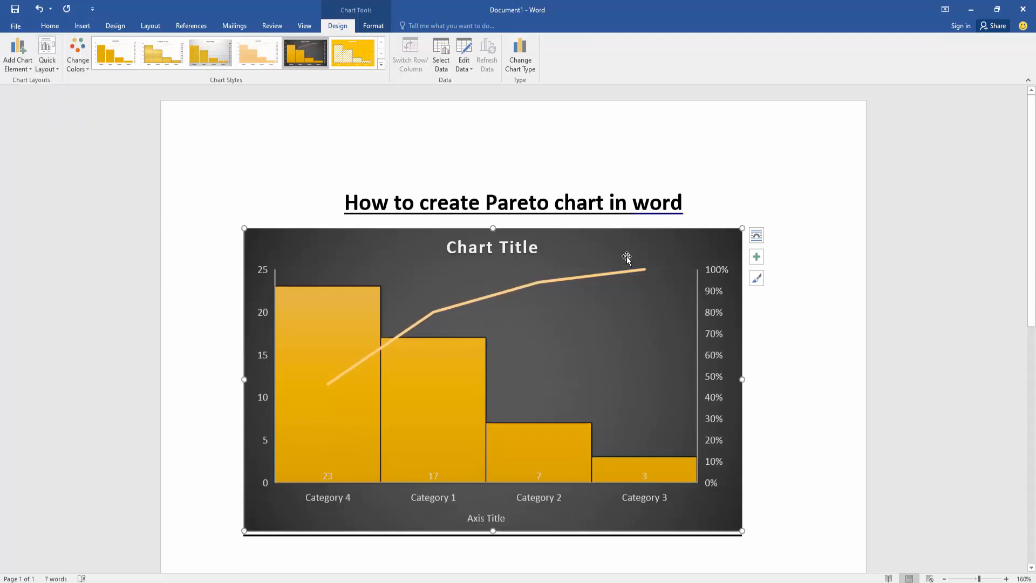
Edit the chart data, changing a Series1 value to 6 so Categories 4 and 1 show 26 and 22.
right_click(626, 257)
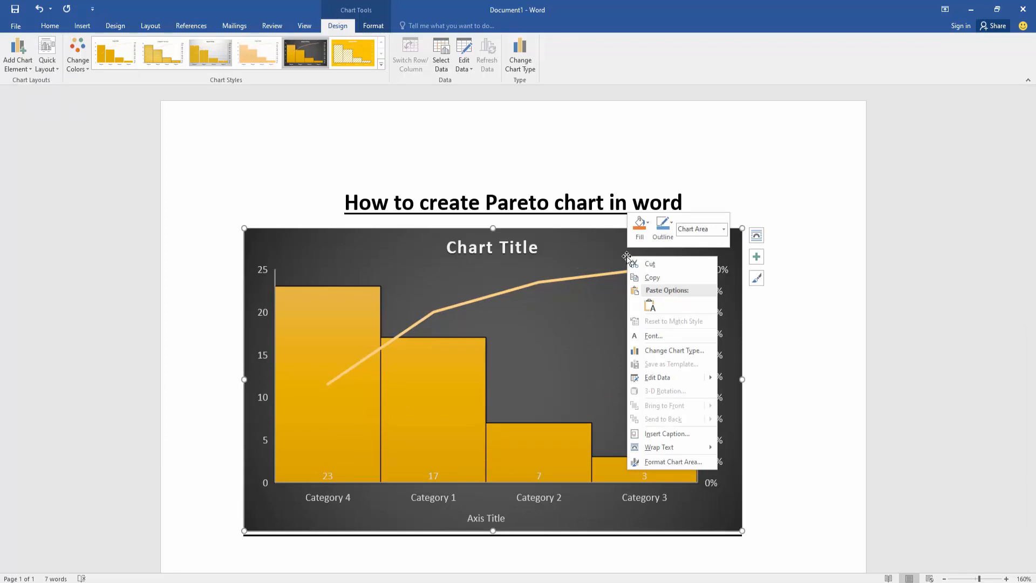
mouse_move(657, 378)
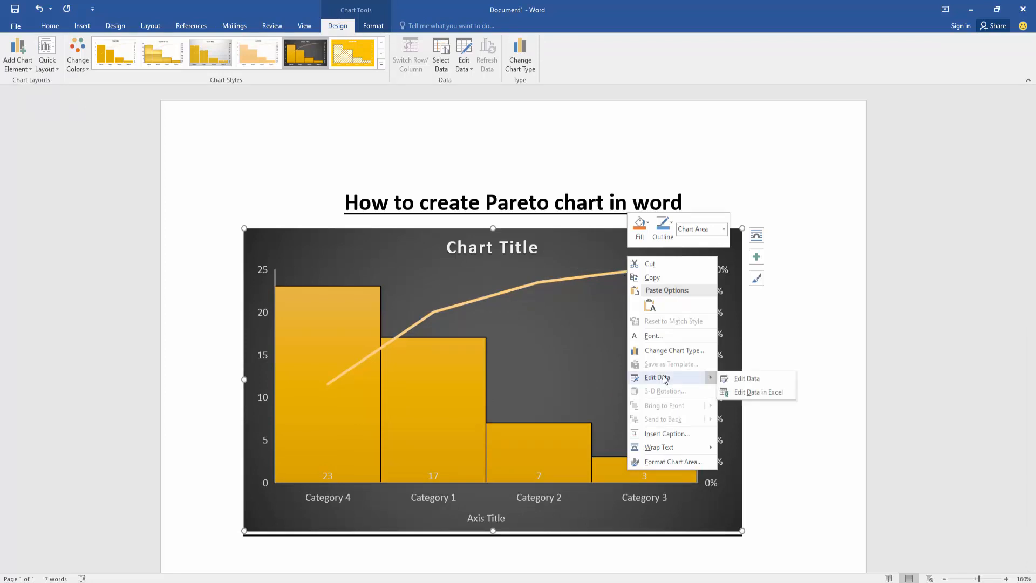
left_click(747, 377)
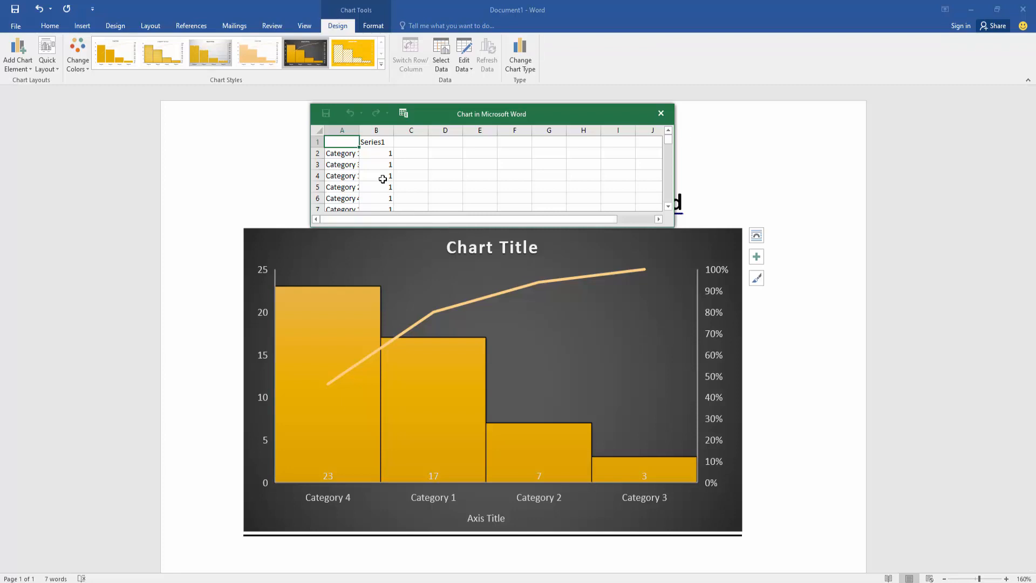
left_click(376, 176)
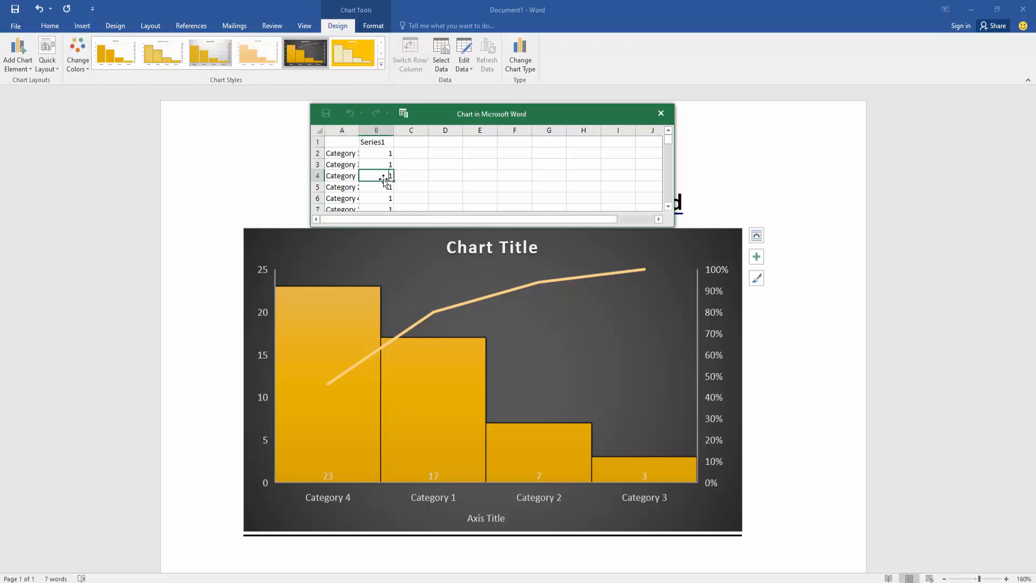
type("6")
type("4")
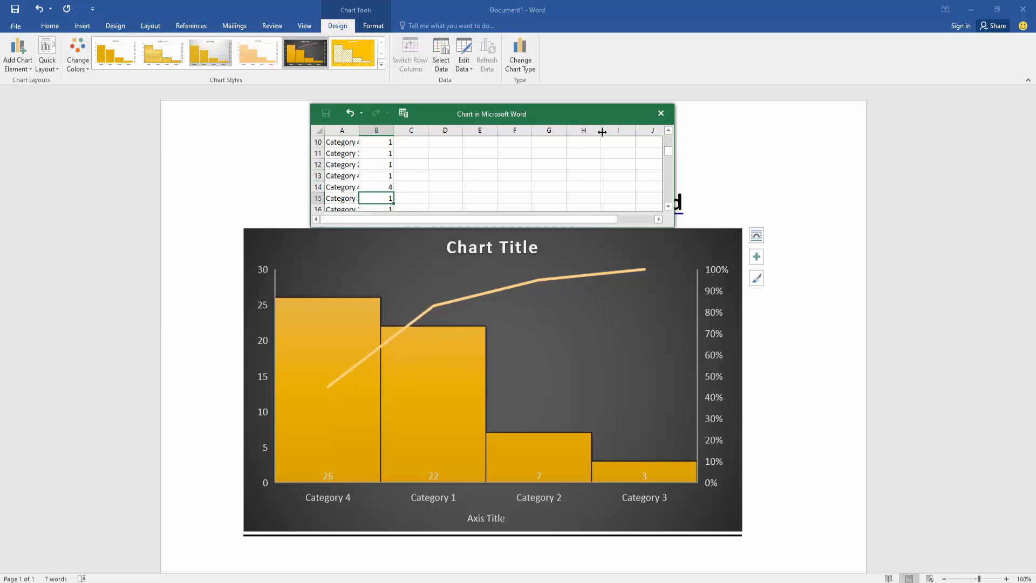
left_click(660, 113)
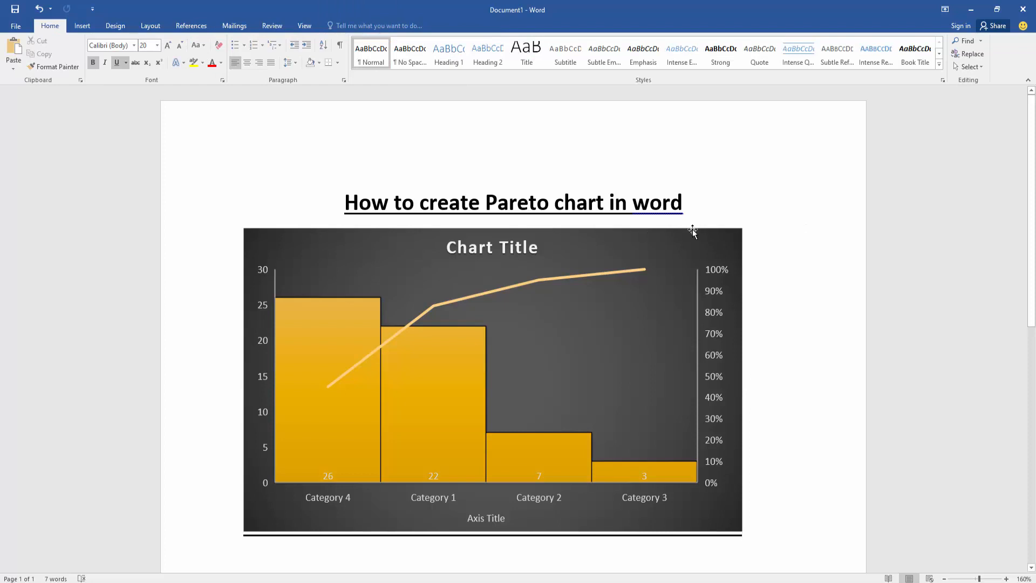